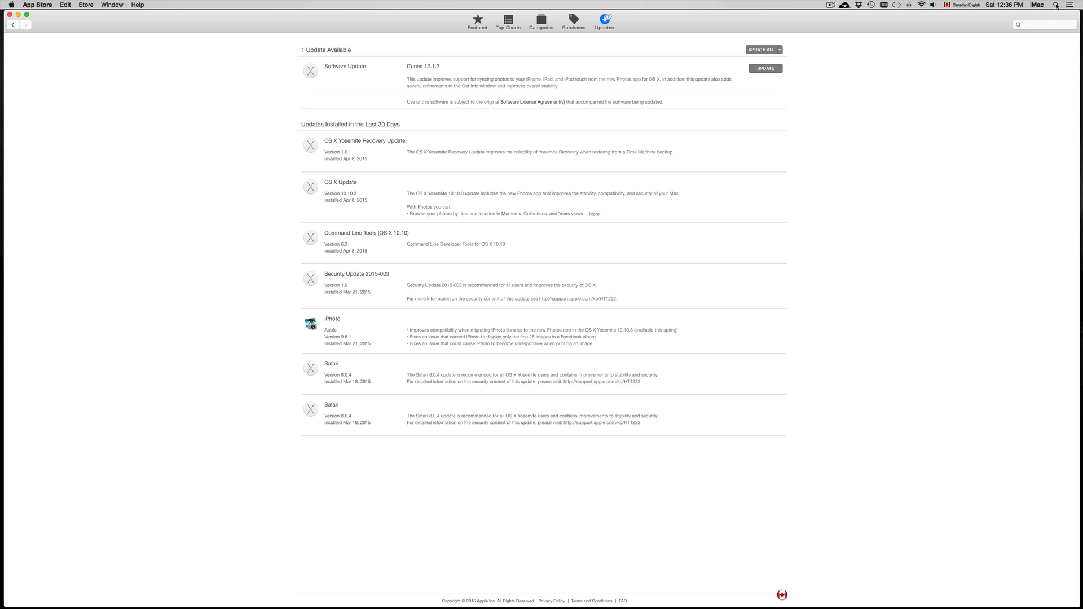
# - Check the system menu's pending update, then start installing the iTunes 12.1.2 update
pyautogui.click(1056, 5)
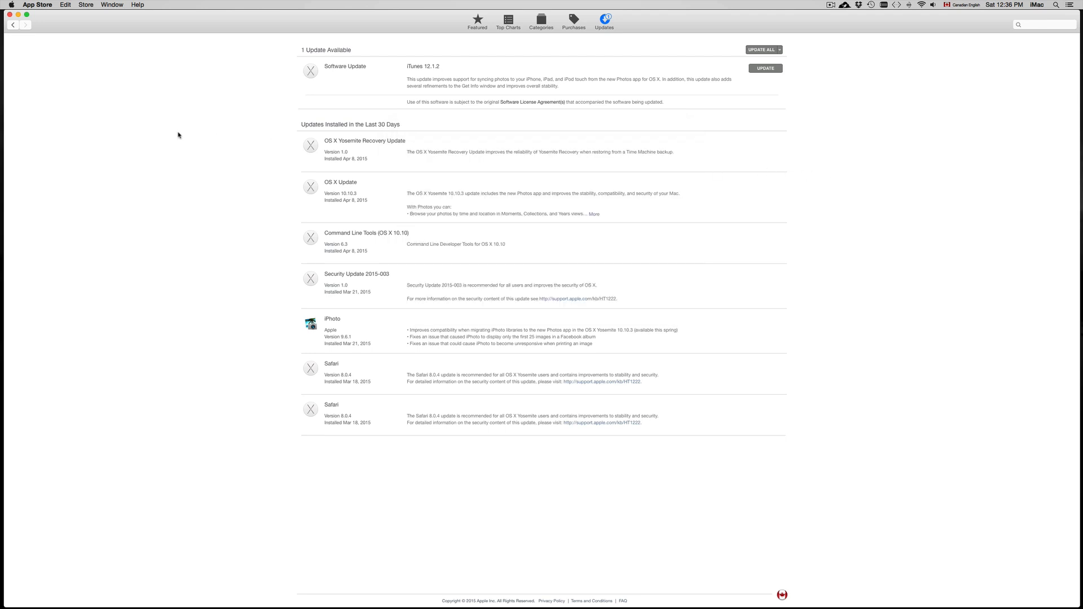
pyautogui.click(11, 5)
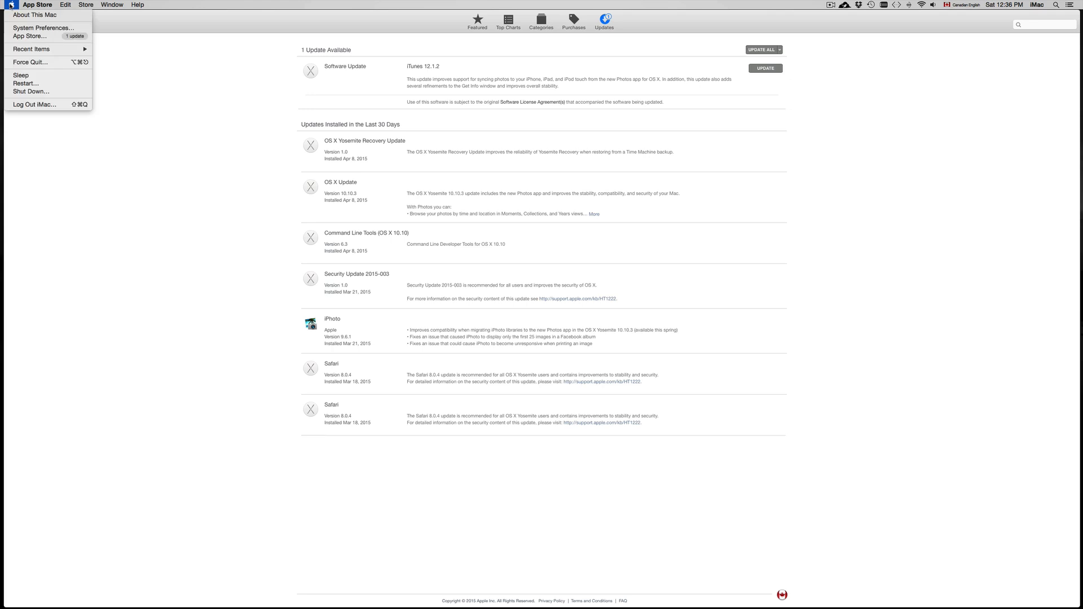
pyautogui.moveTo(10, 7)
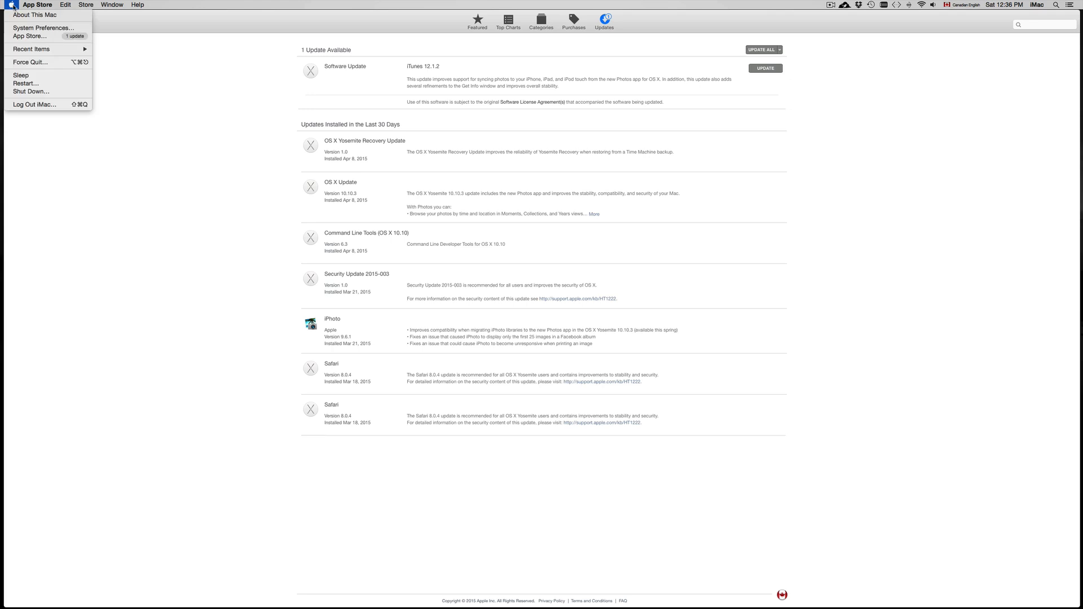
pyautogui.moveTo(31, 36)
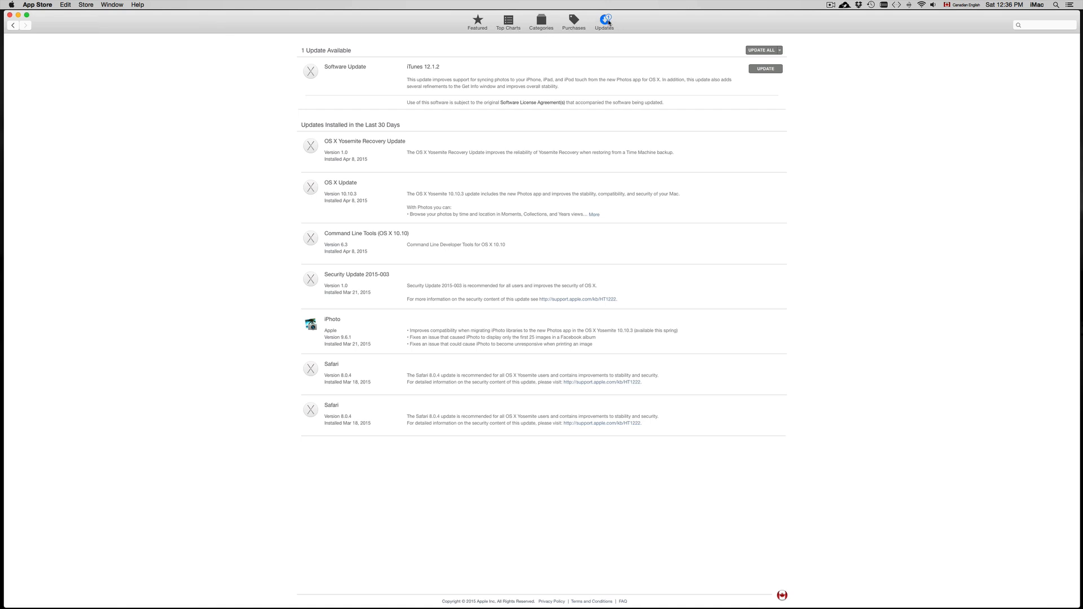
pyautogui.moveTo(435, 112)
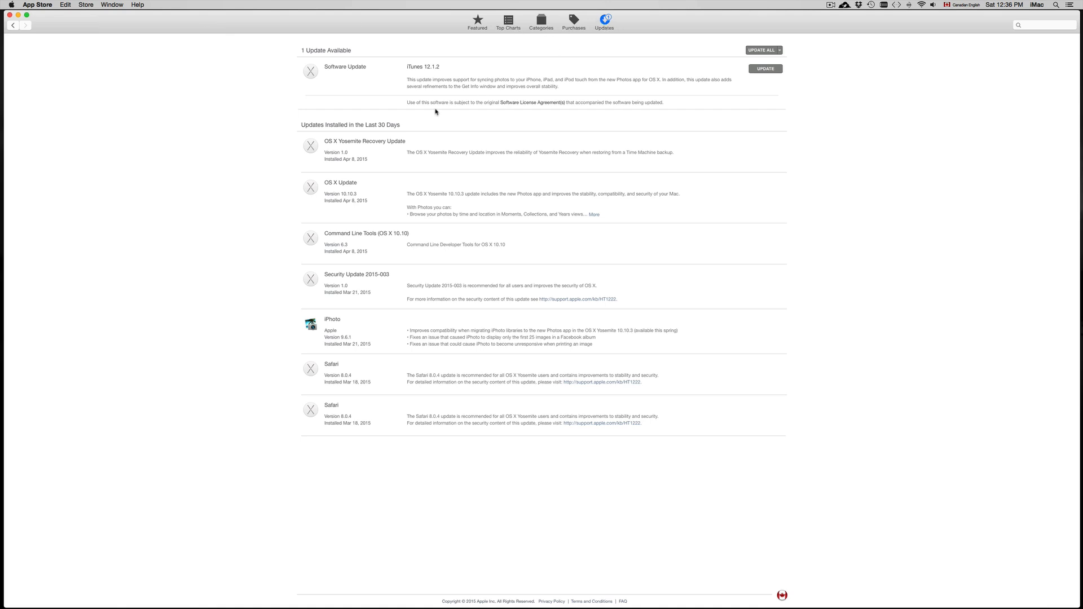
pyautogui.moveTo(436, 69)
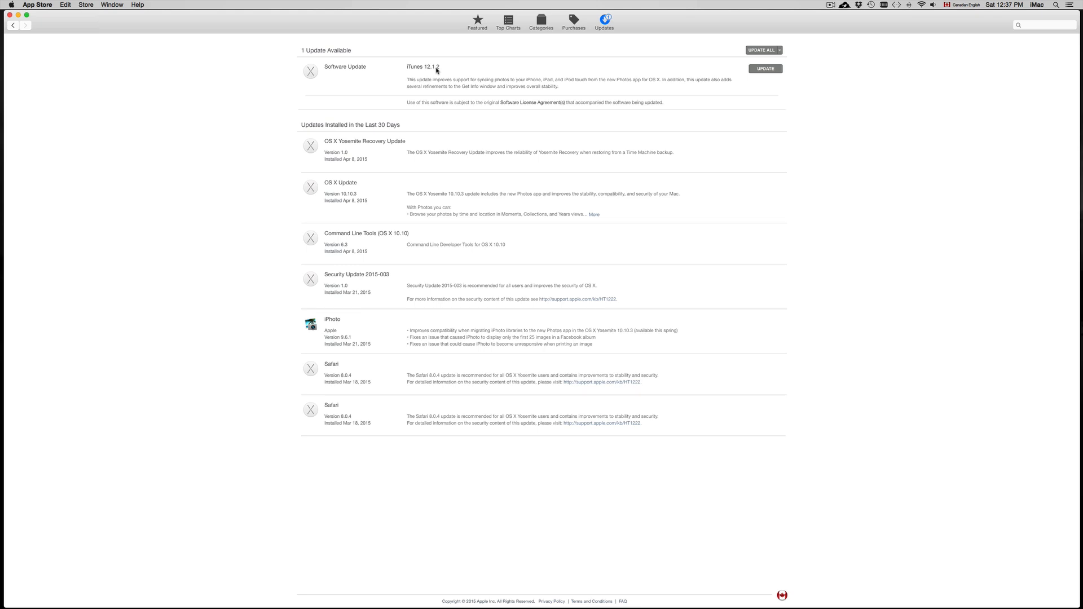
pyautogui.click(765, 68)
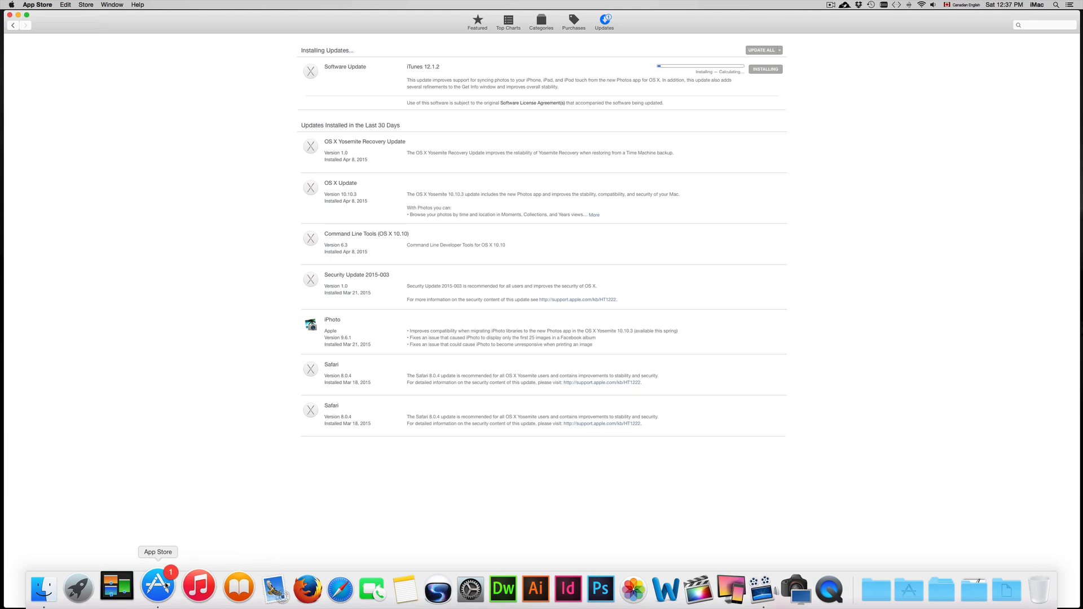
pyautogui.moveTo(190, 588)
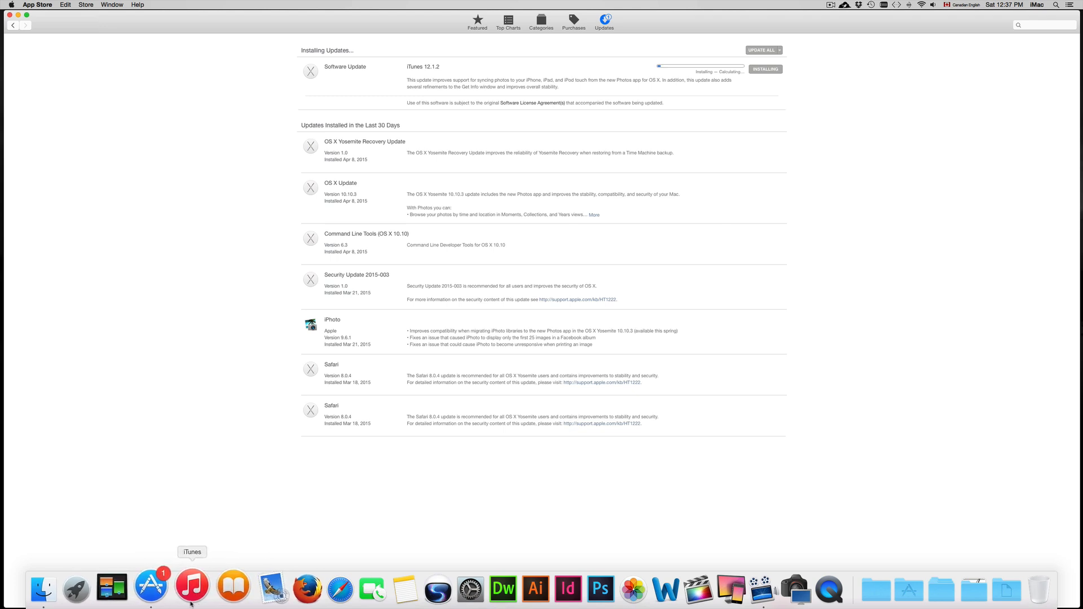
pyautogui.rightClick(191, 586)
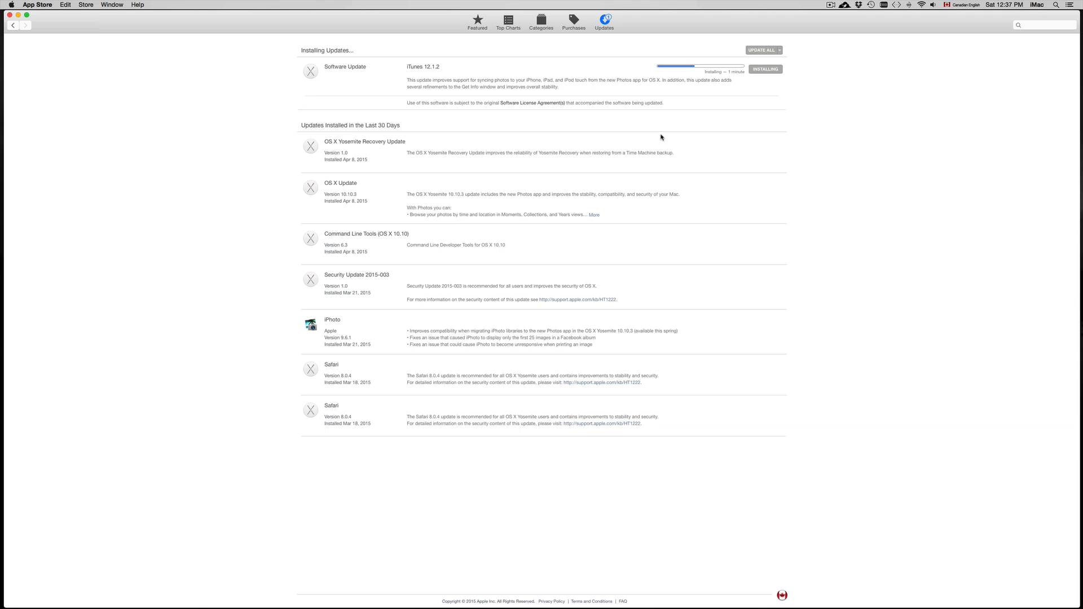
pyautogui.moveTo(725, 105)
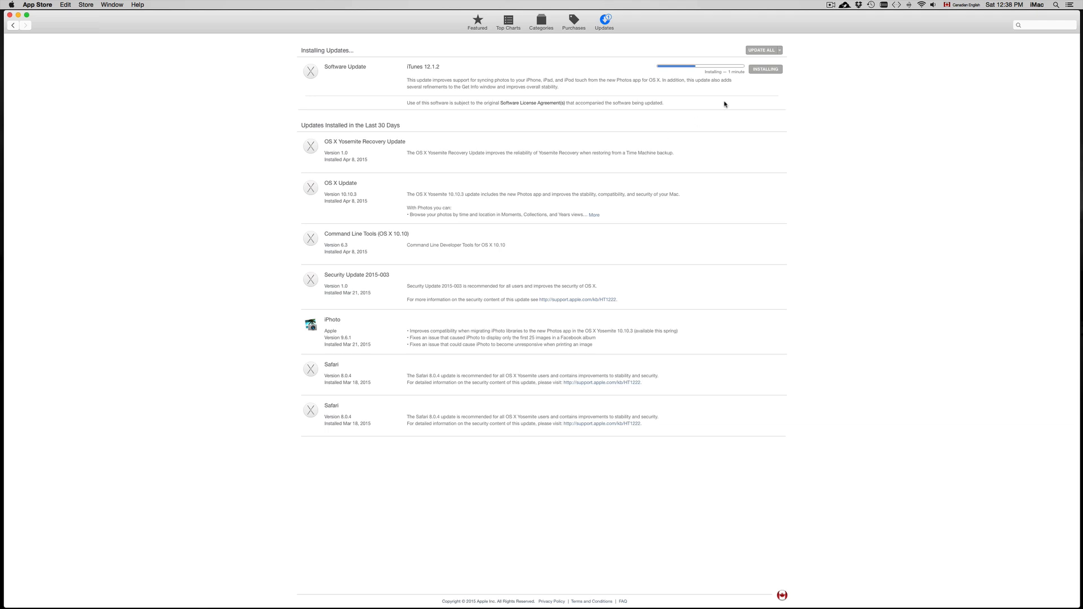
# - Open the Time Machine menu bar icon to view today's latest backup
pyautogui.click(870, 5)
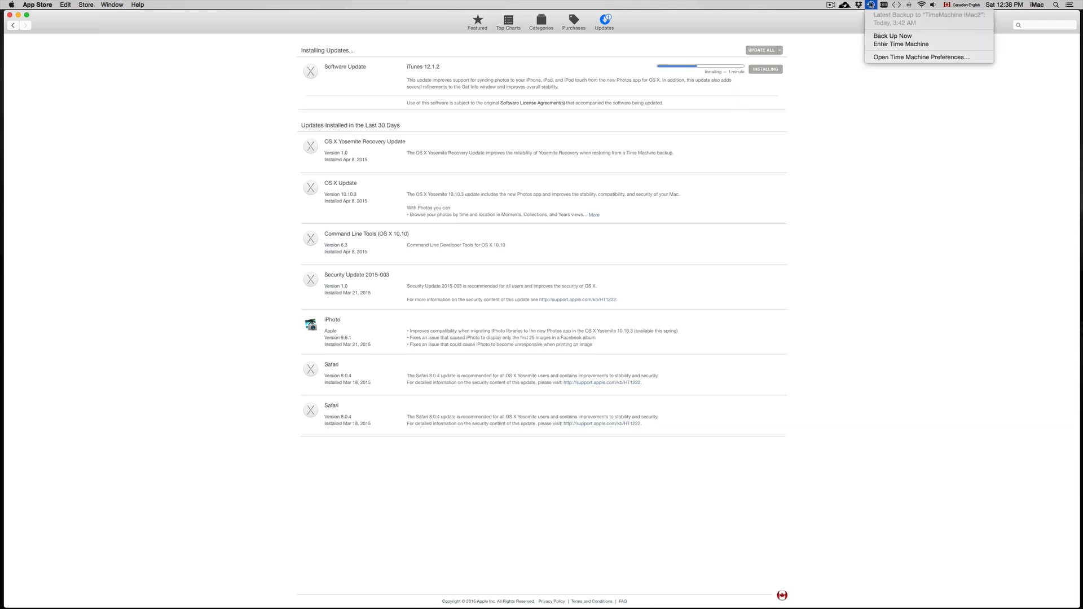